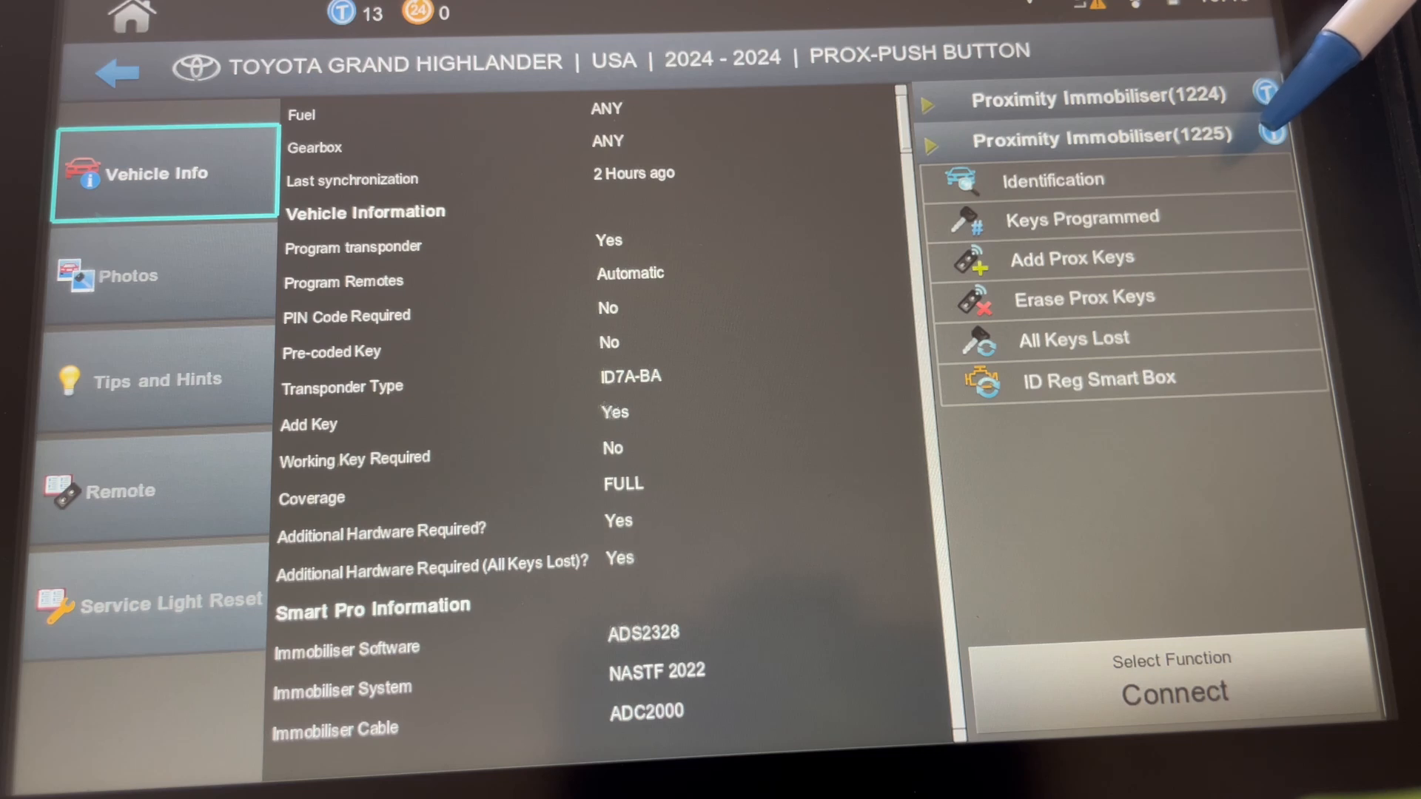
mouse_move(1269, 127)
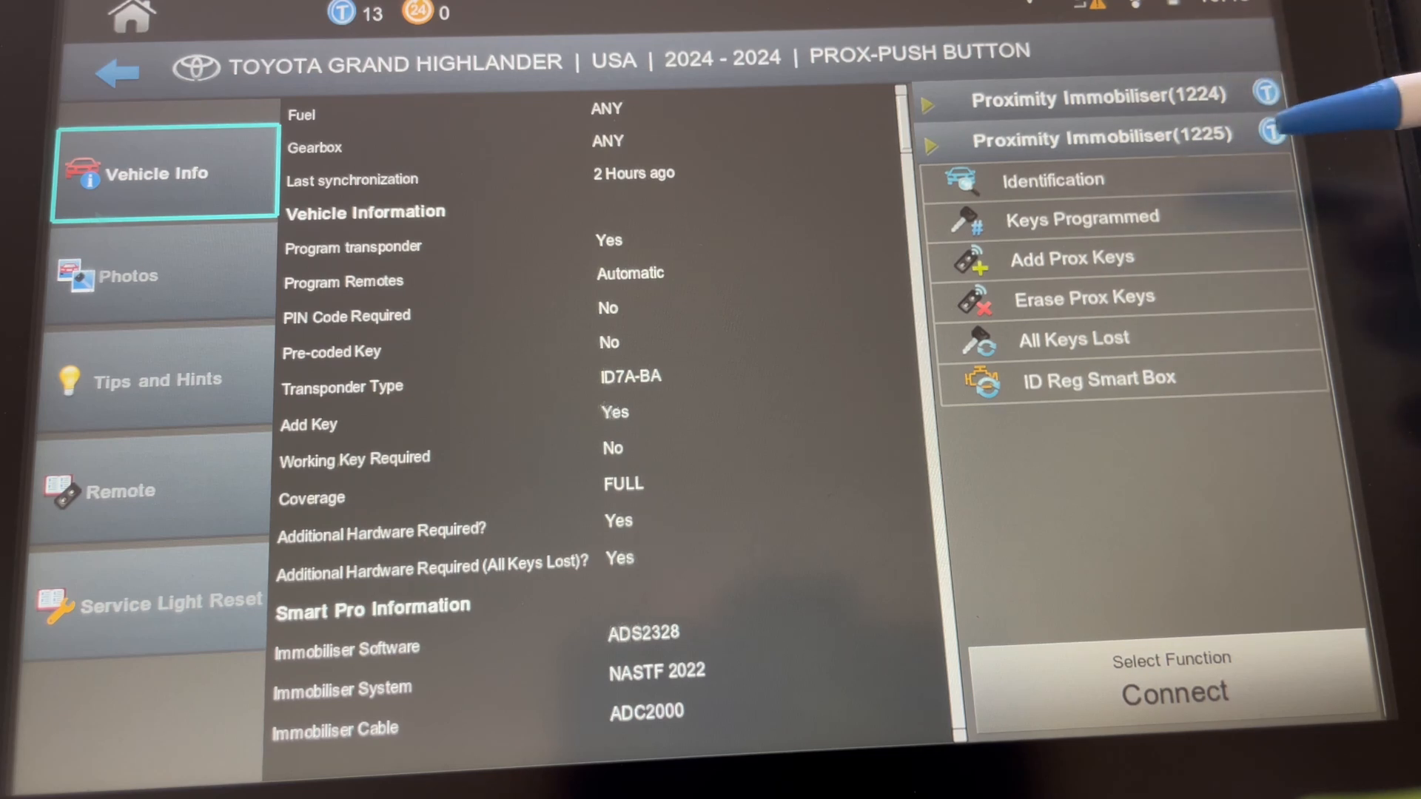